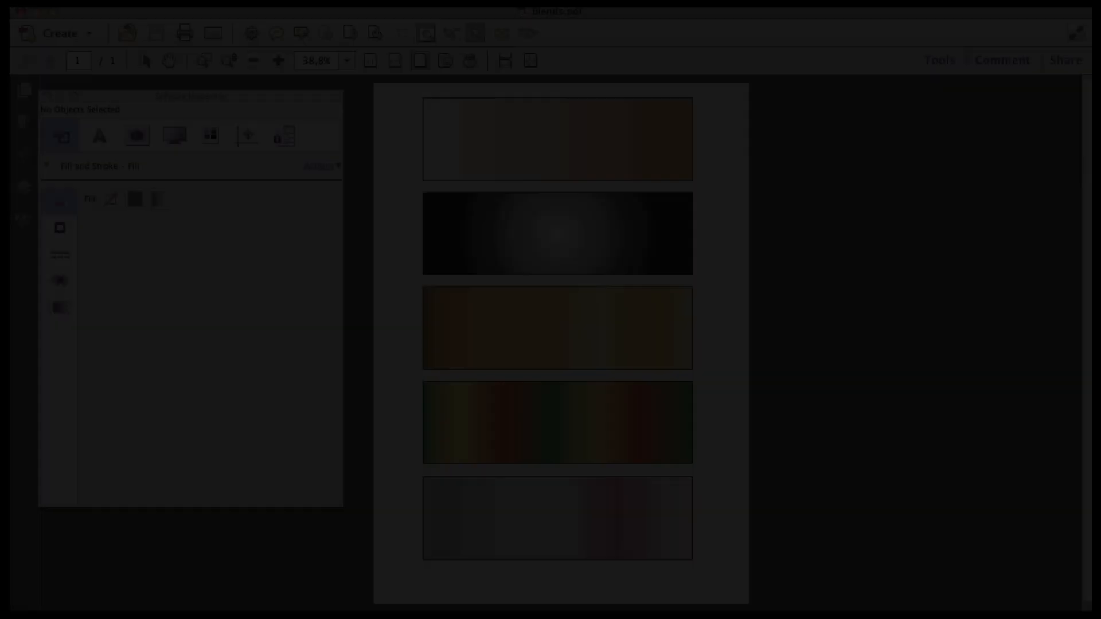
- Select all 13 text lines and give them a linear black-to-white gradient fill
click(556, 139)
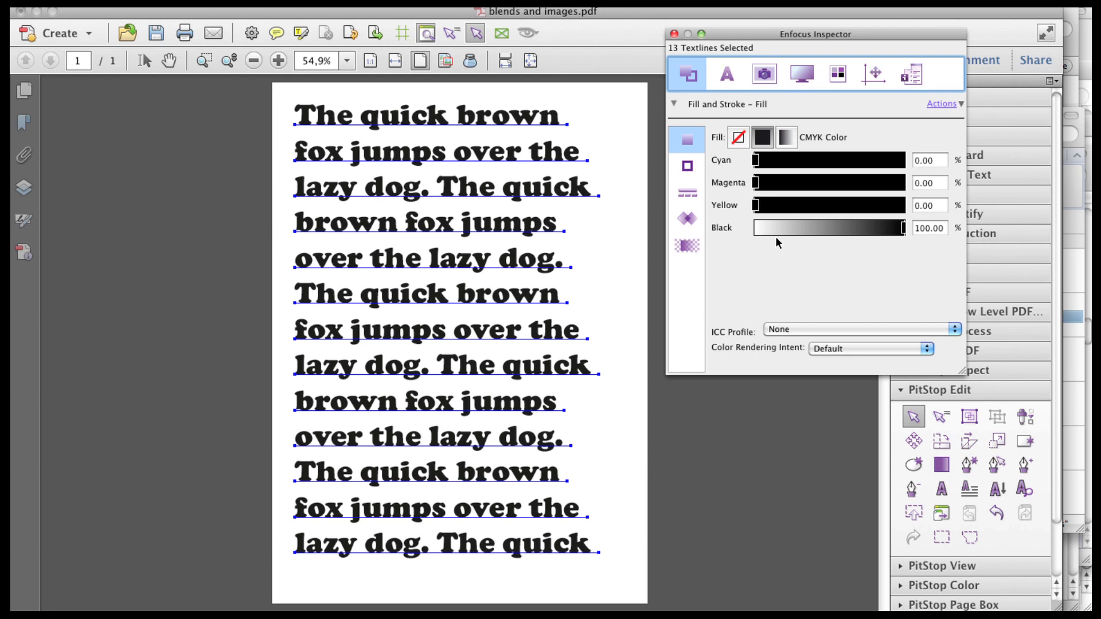
mouse_move(764, 154)
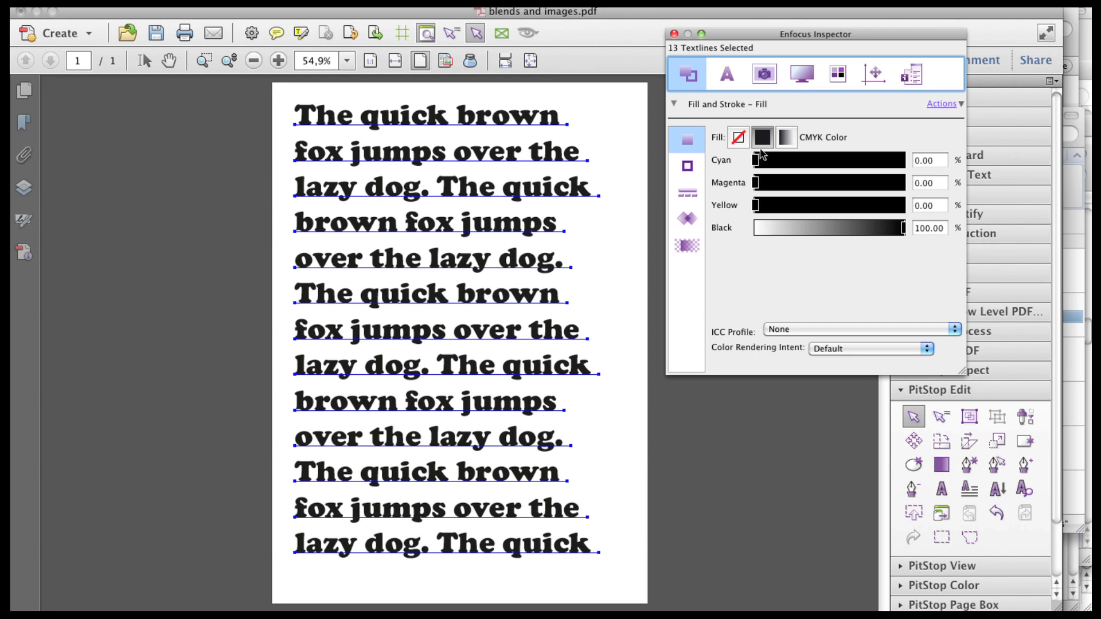
click(784, 137)
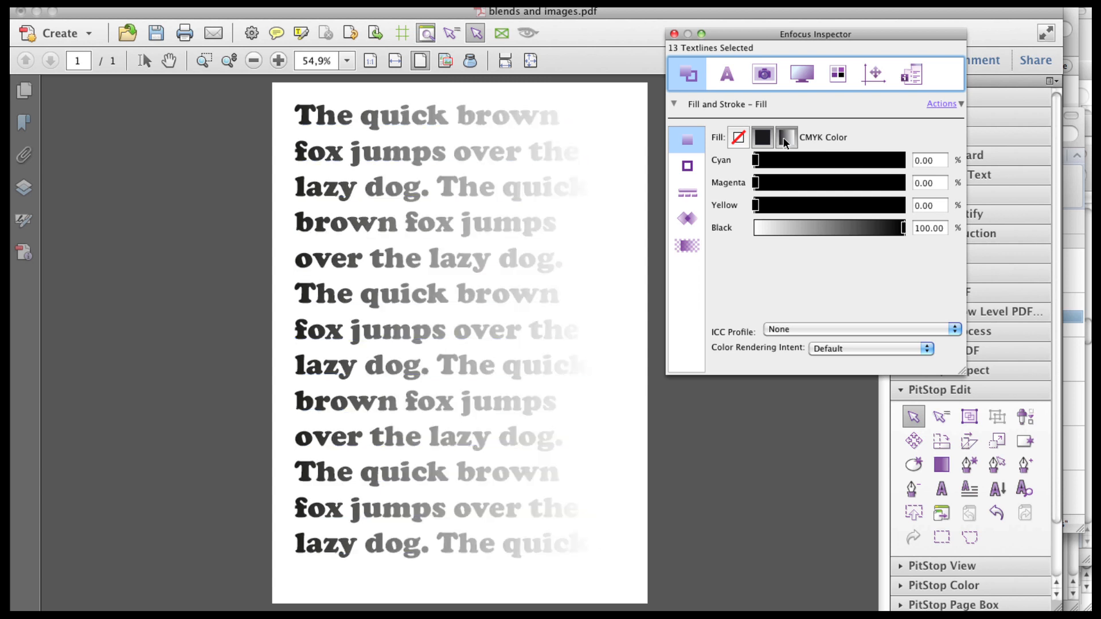
click(786, 137)
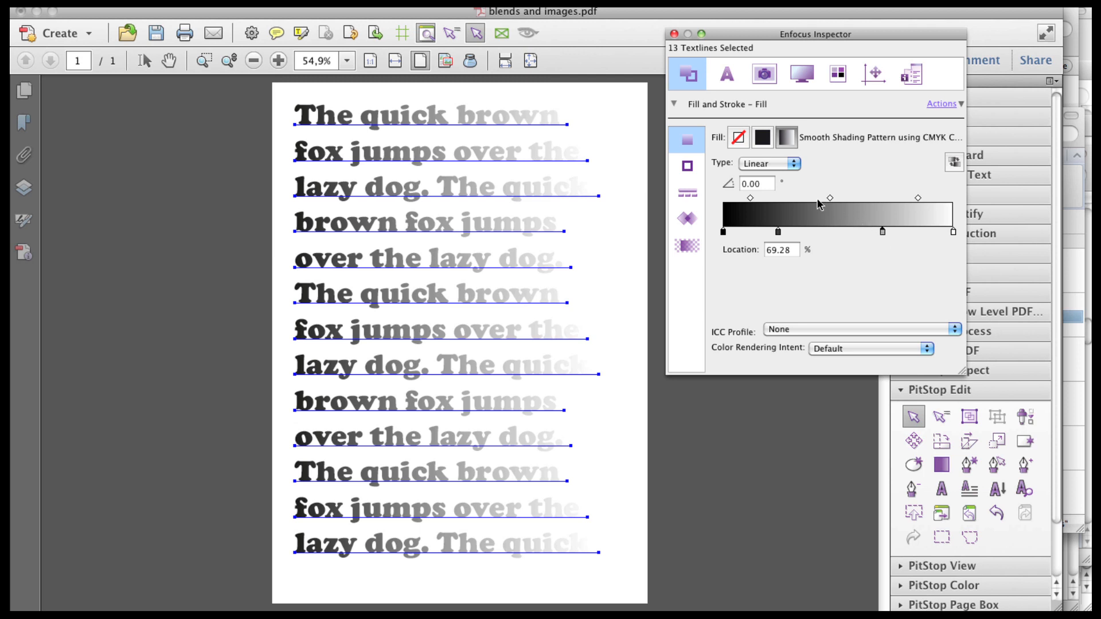
mouse_move(837, 221)
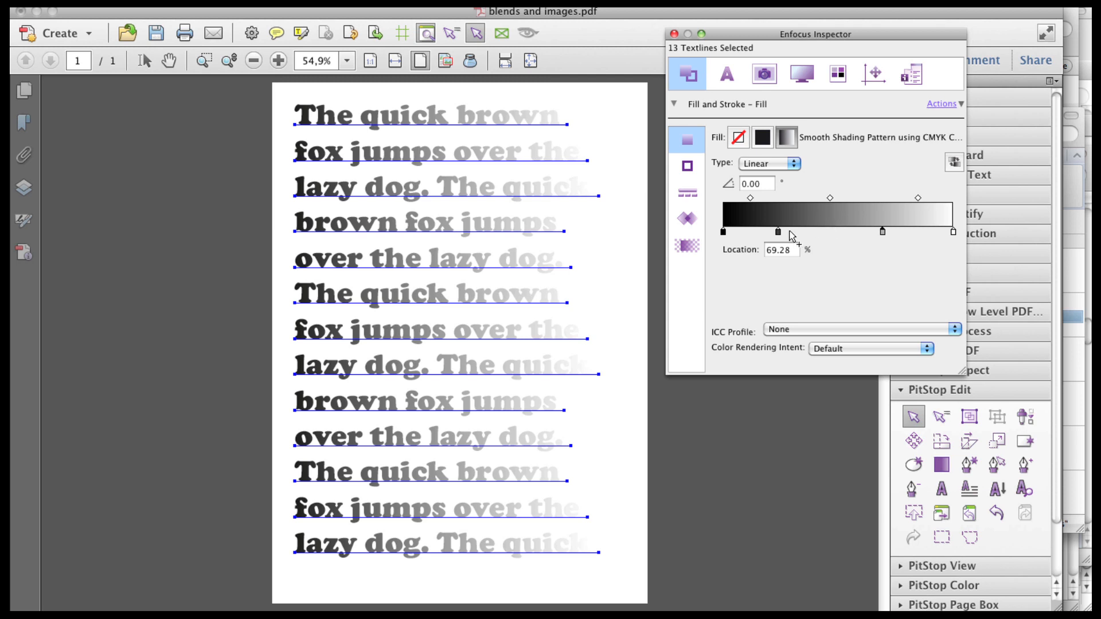
- Place one gradient stop at 25% Location and move another toward three quarters along
drag(777, 232, 819, 232)
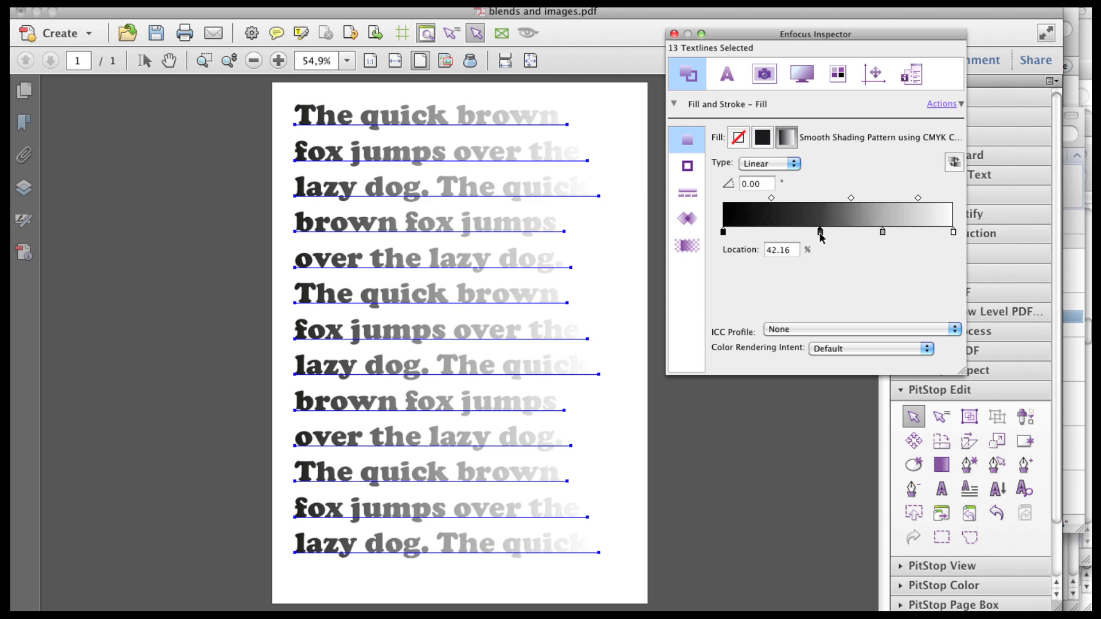
drag(819, 232, 779, 232)
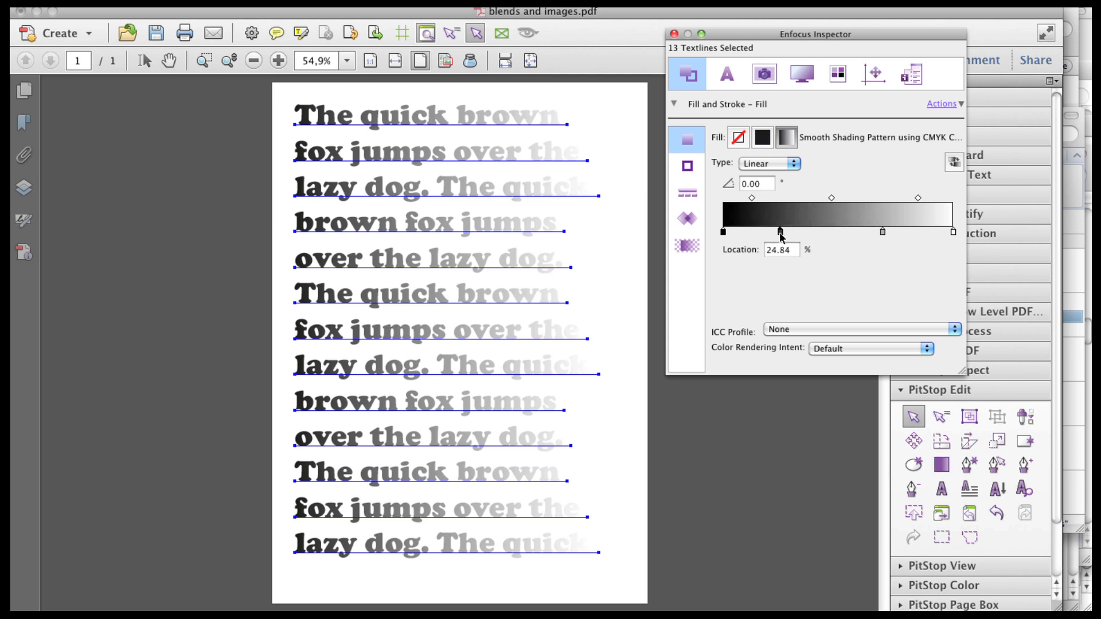
click(780, 249)
text(25)
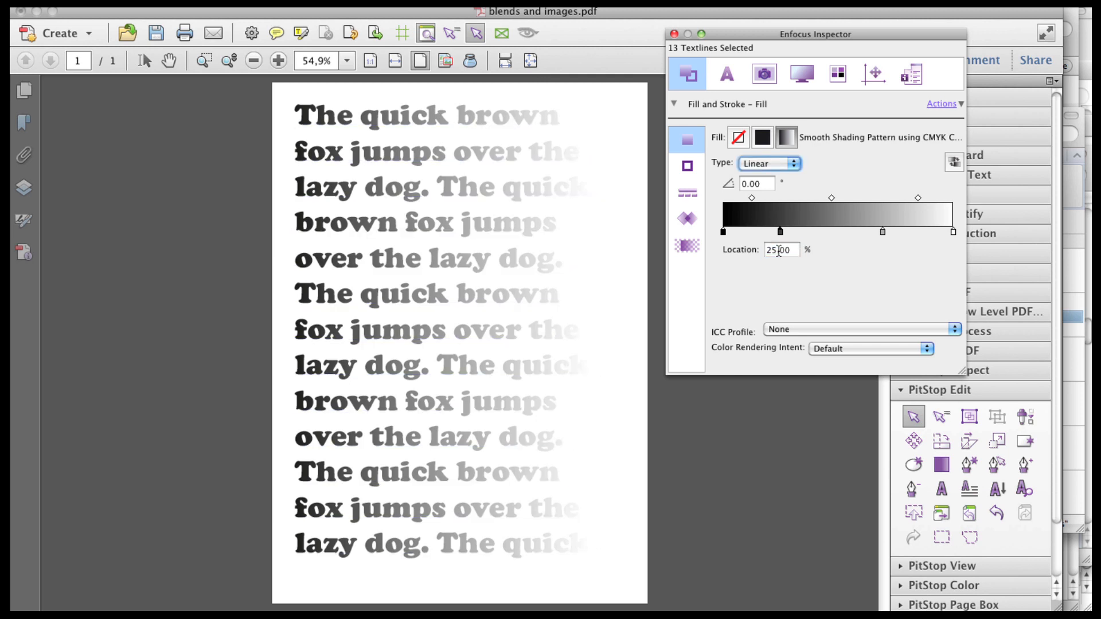
drag(780, 231, 883, 230)
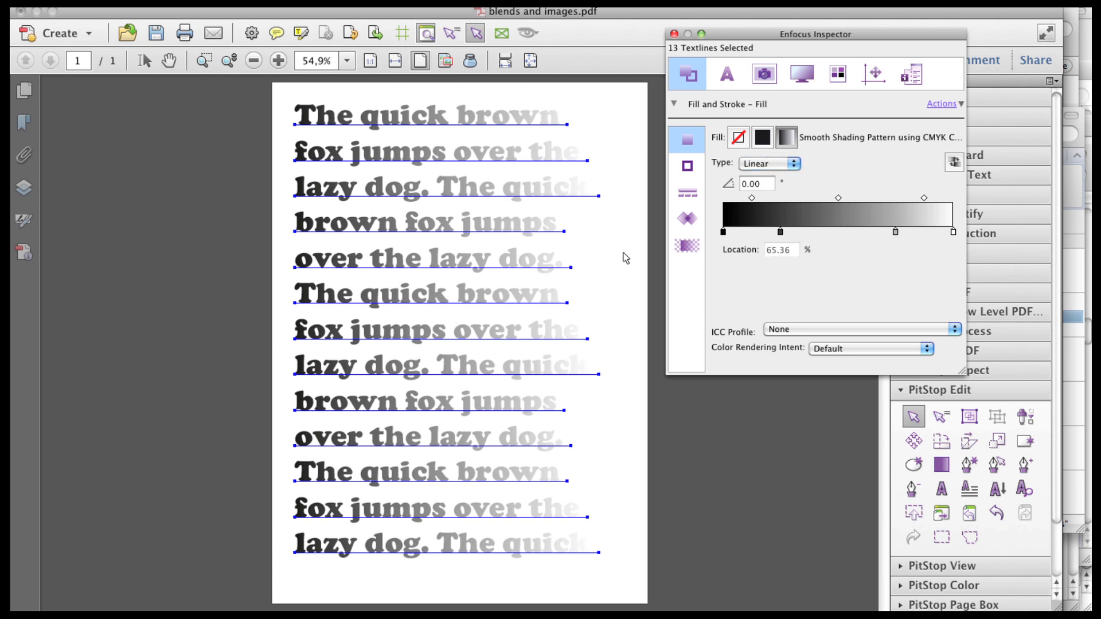
- Adjust a blend midpoint between stops and colour the first gradient stop red
drag(896, 232, 838, 231)
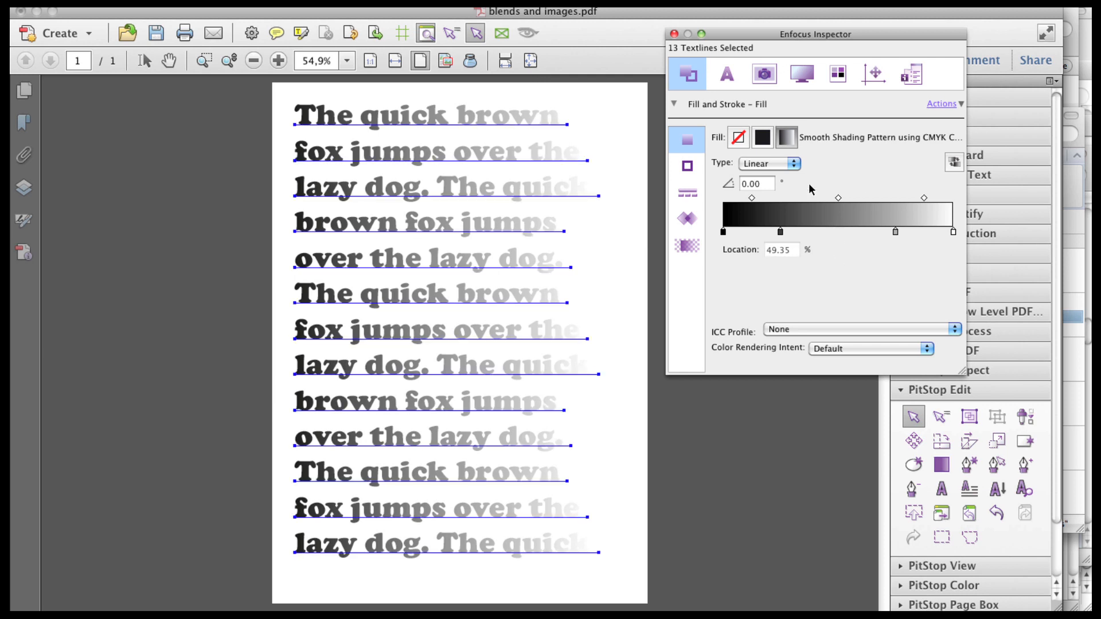
drag(780, 231, 724, 231)
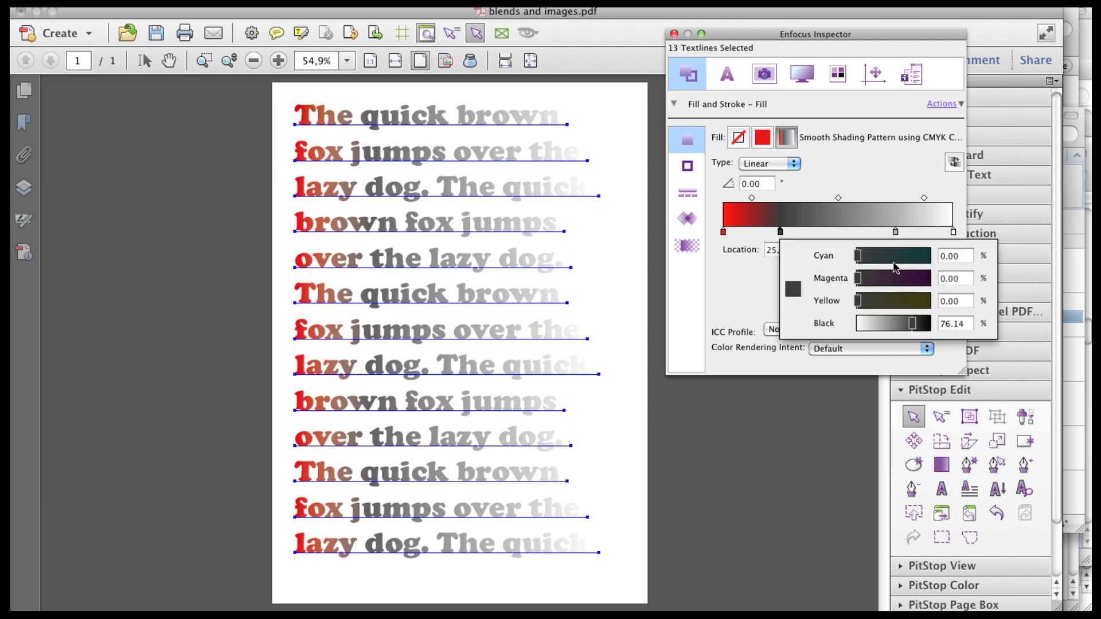
- Colour the remaining stops red (M100 Y100) and the end stop pale pink (M25 Y25)
text(2)
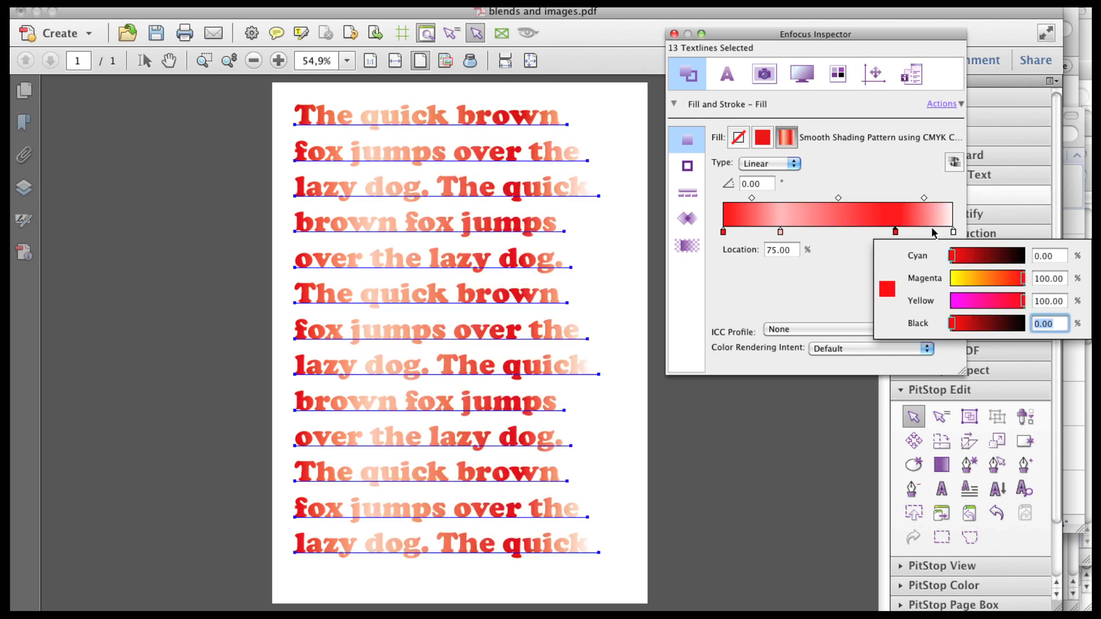
drag(895, 231, 953, 232)
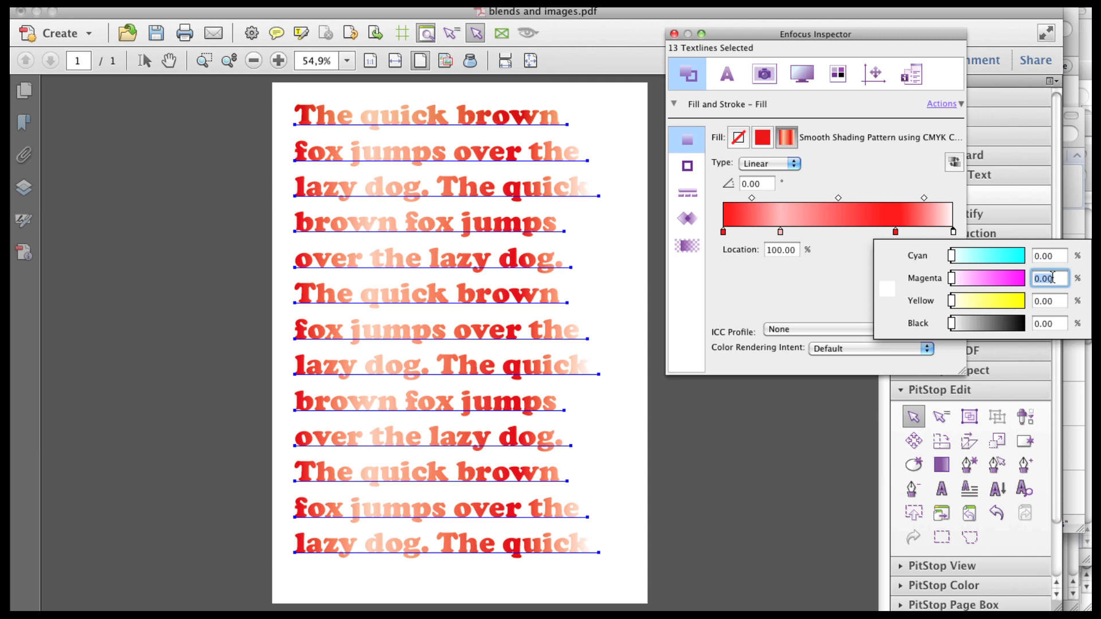
text(100.00)
text(25)
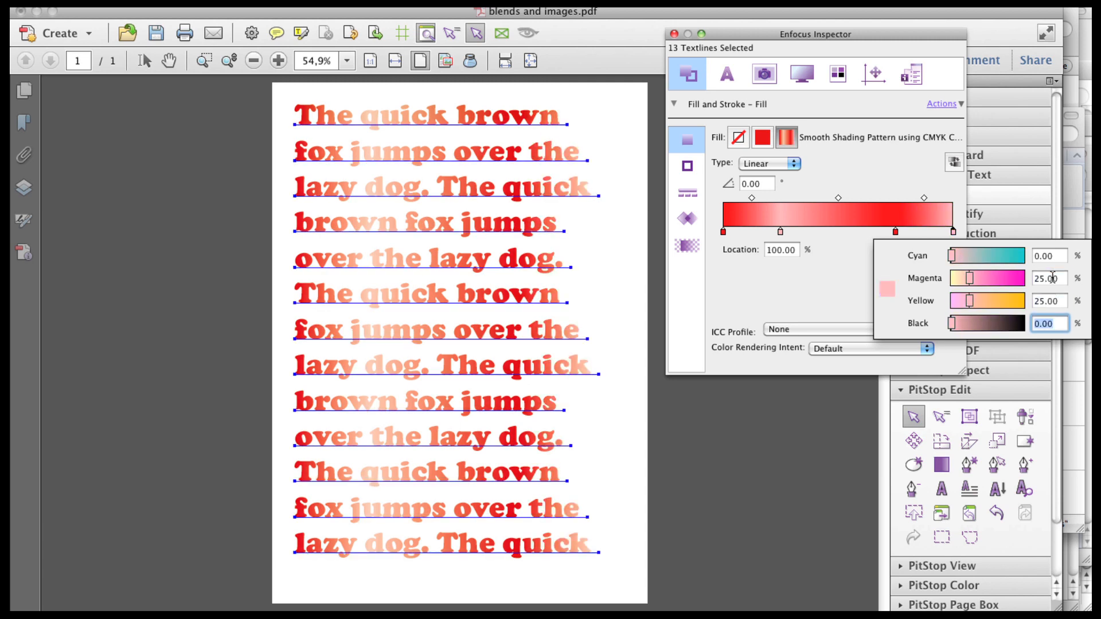
click(714, 189)
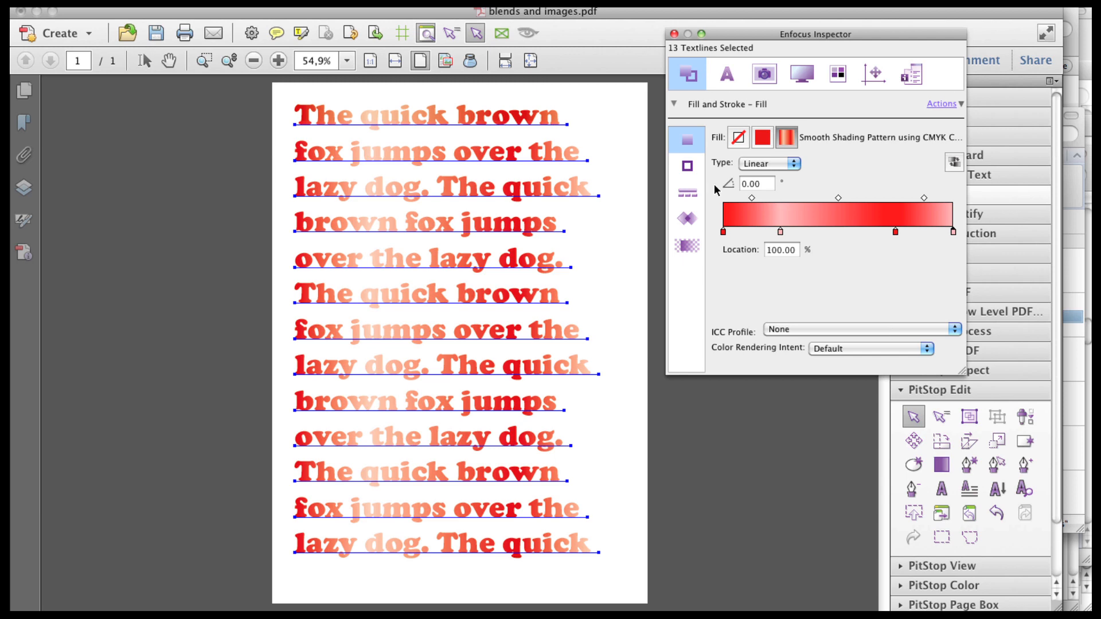
- Shift the blend midpoints along the gradient, setting one Location to 75.00
drag(923, 197, 808, 198)
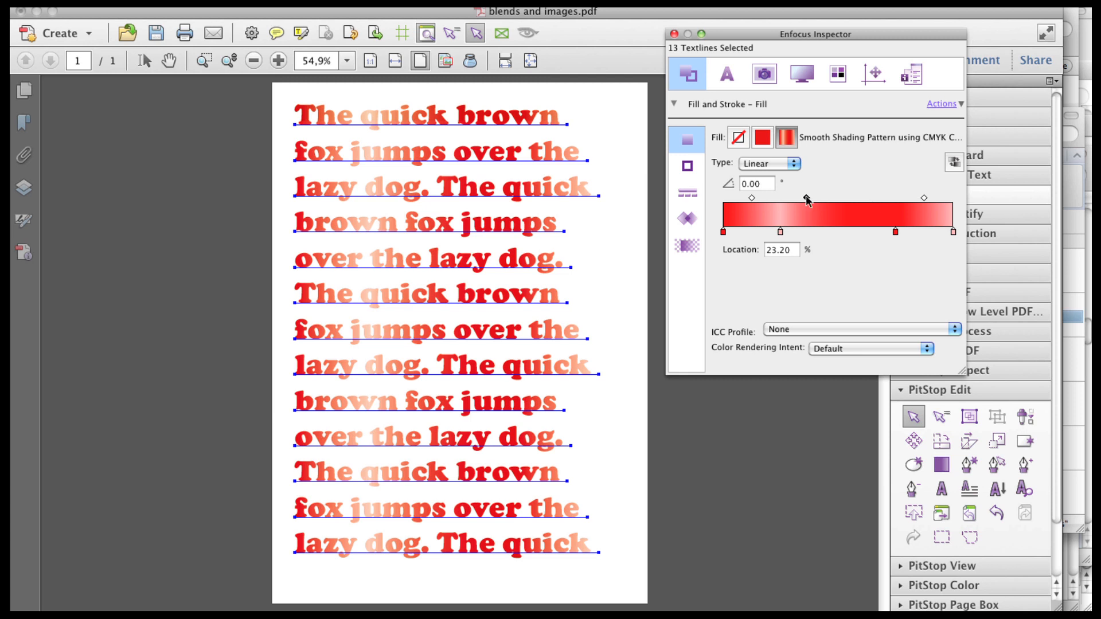
click(781, 249)
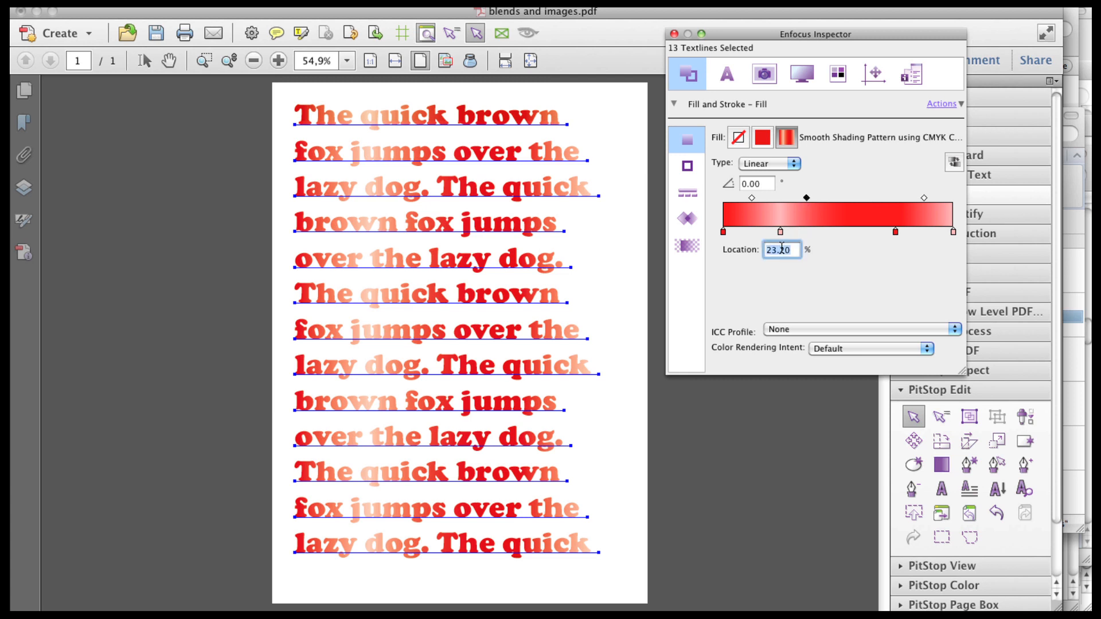
text(75.00)
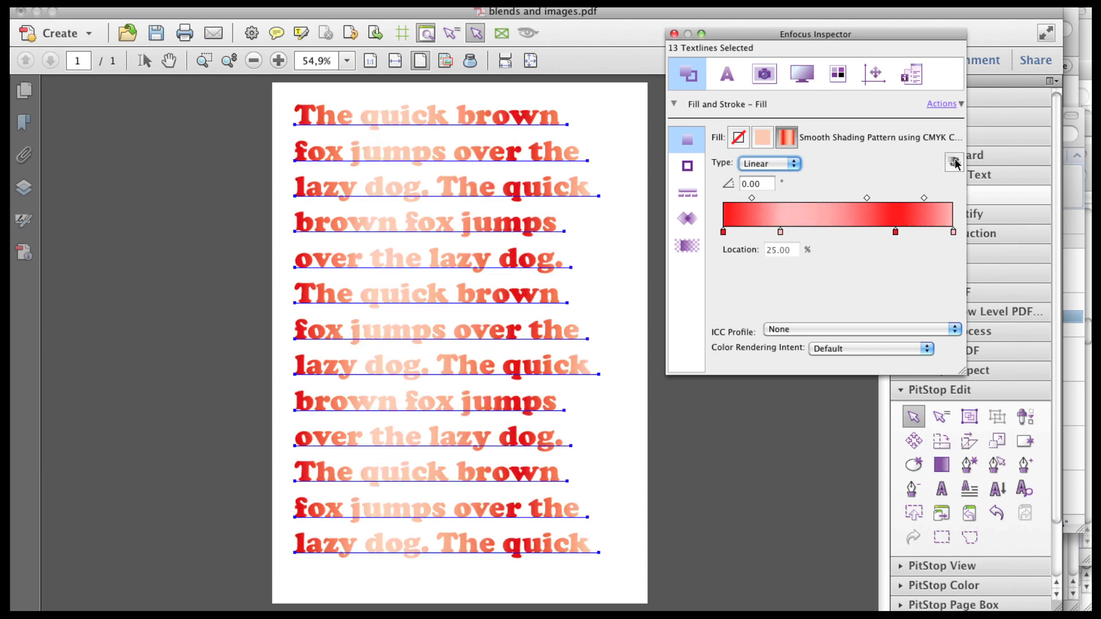
- Try the Radial gradient type, then return the text gradient to Linear
click(762, 136)
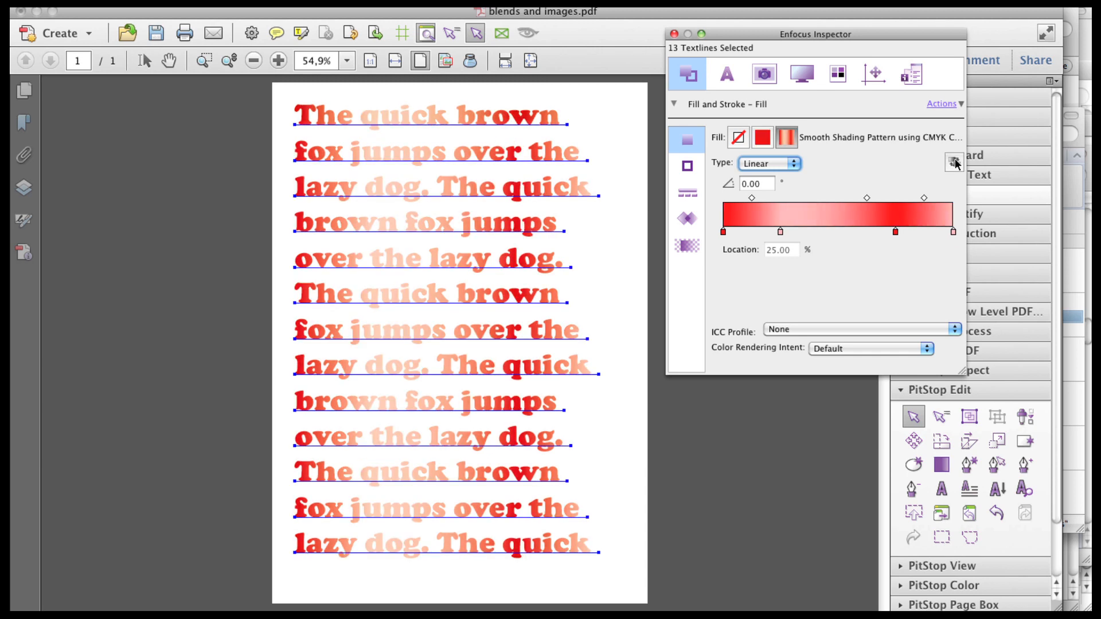
click(769, 163)
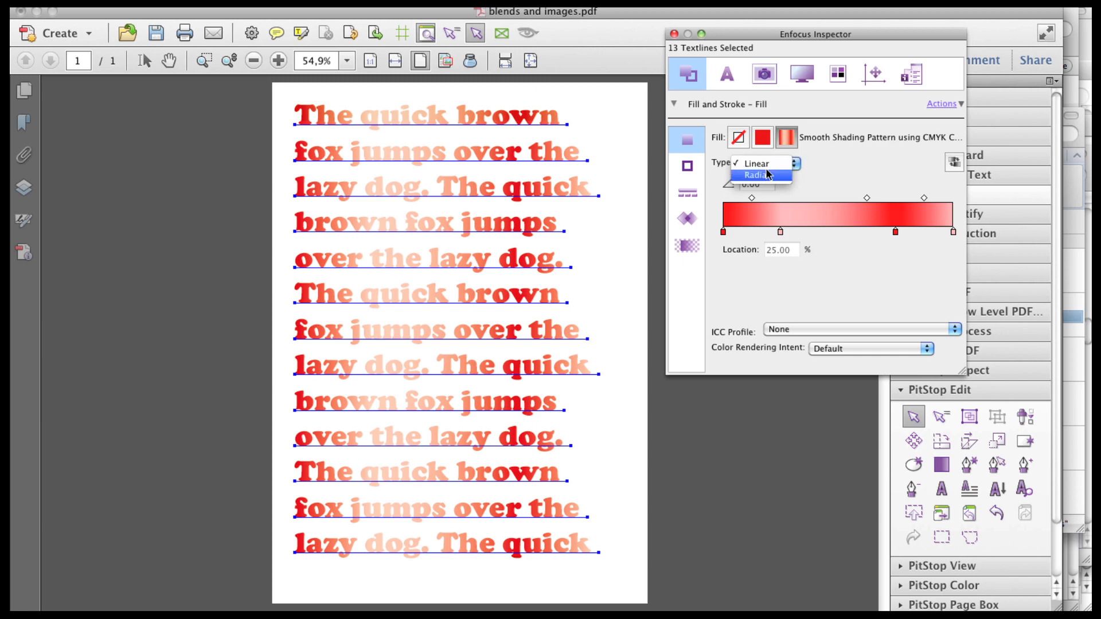
click(759, 174)
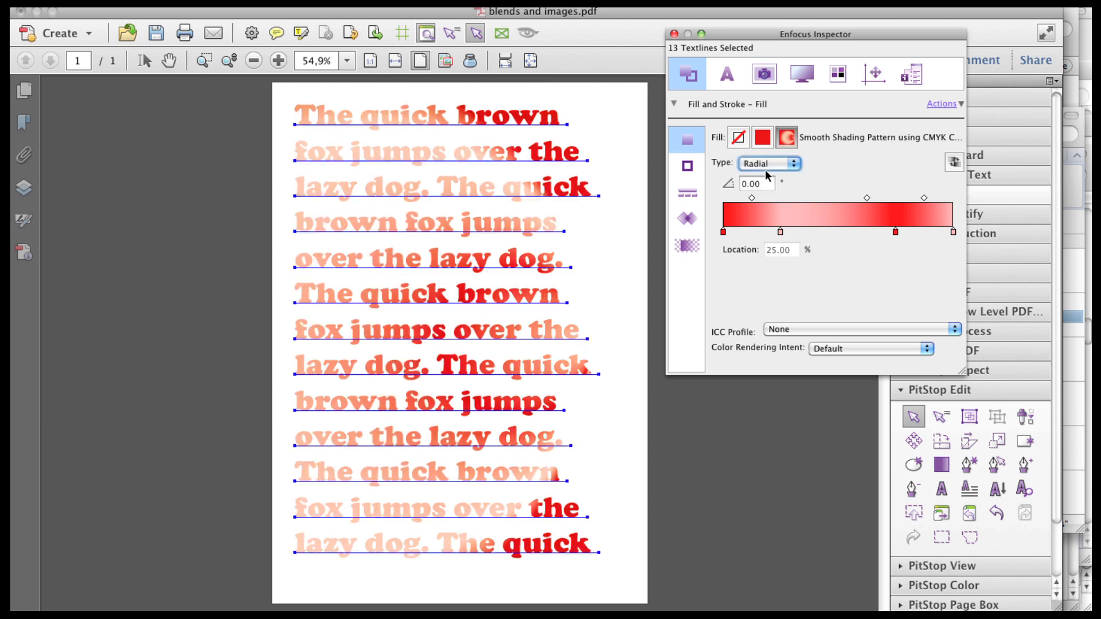
click(768, 163)
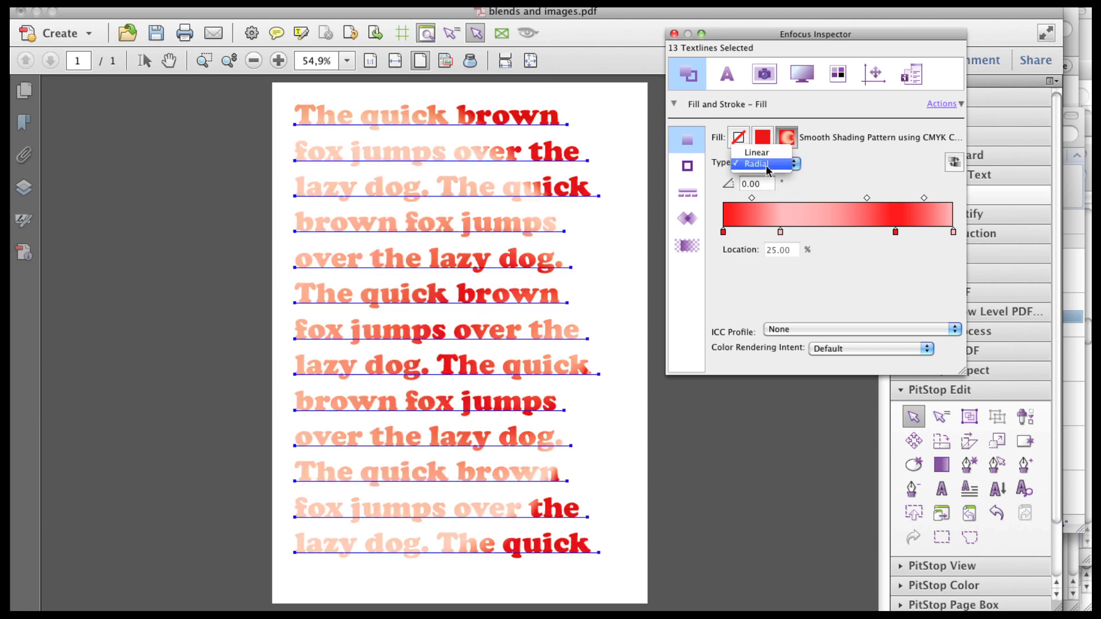
click(756, 153)
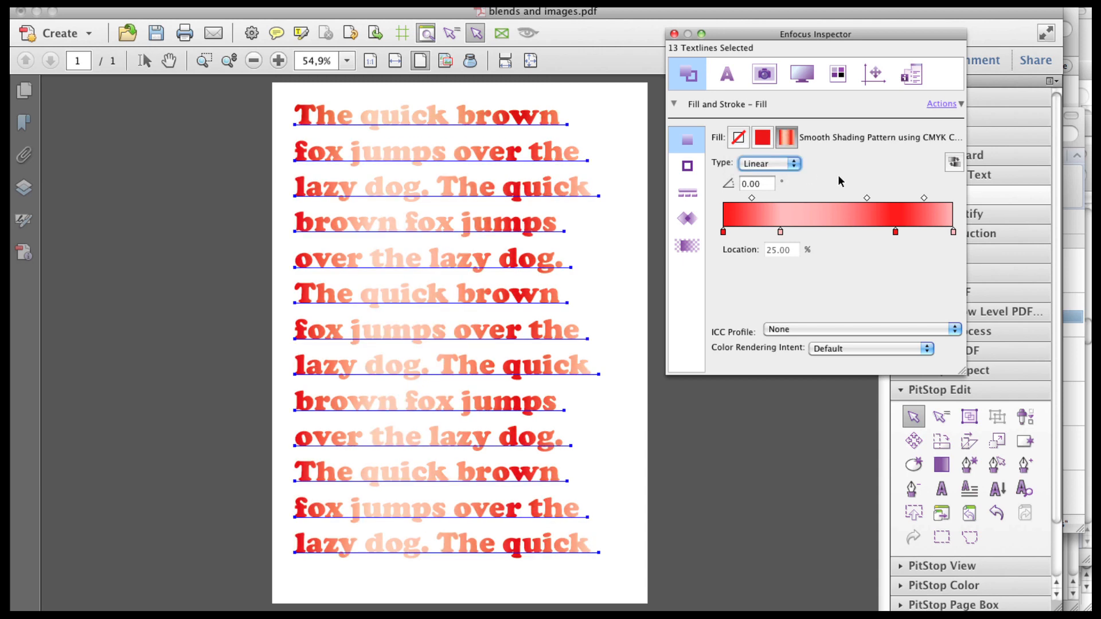
- Try gradient angles of 45.00 and 90.00 degrees
text(45.00)
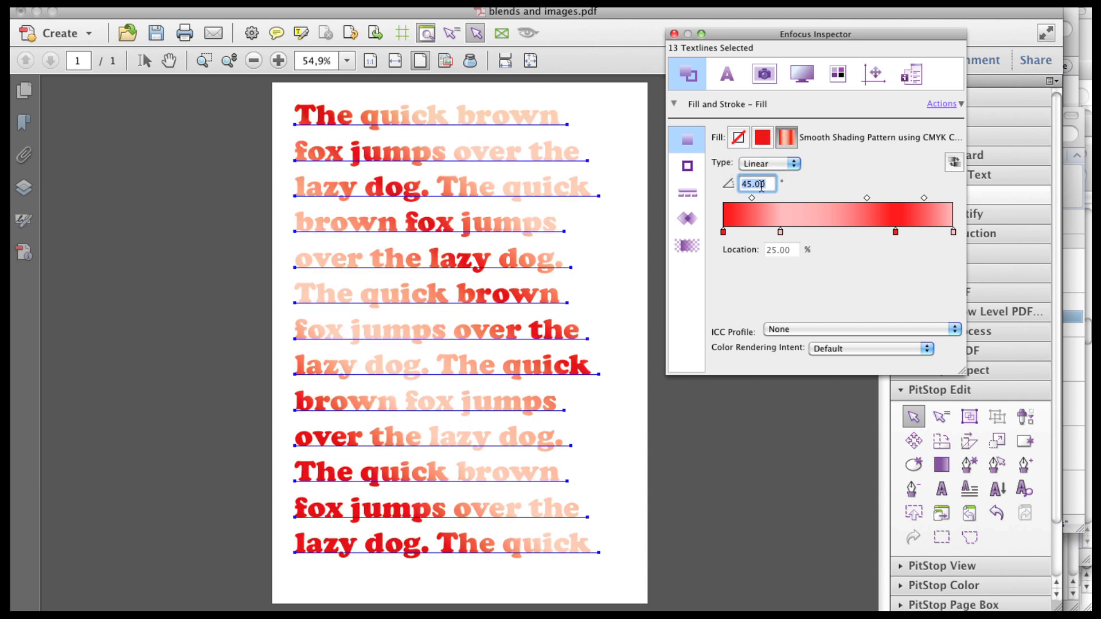
text(90.00)
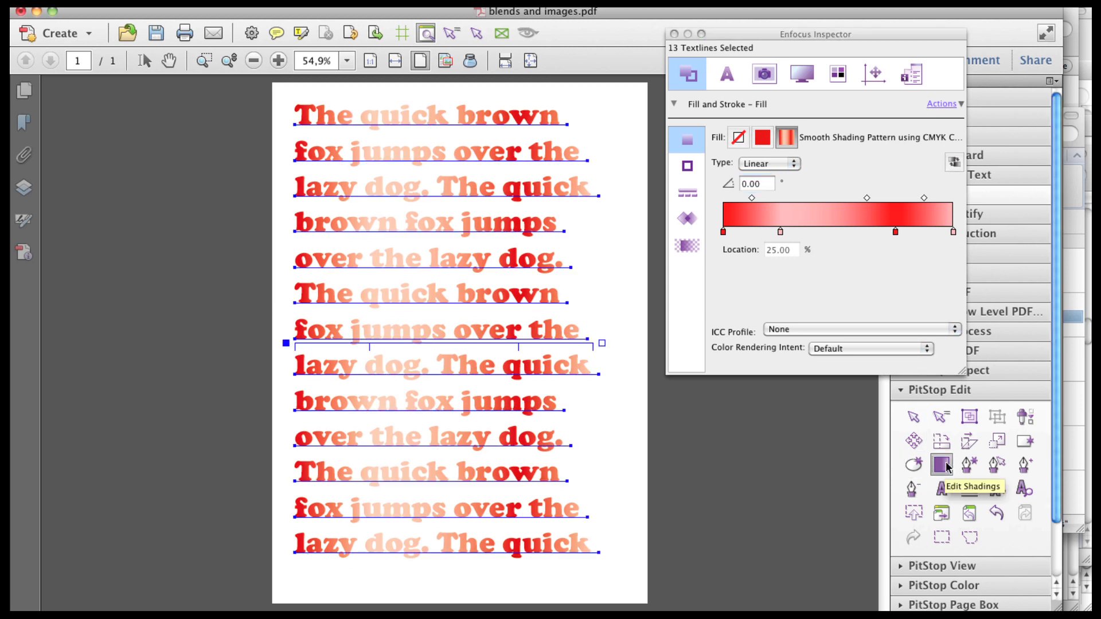
mouse_move(299, 351)
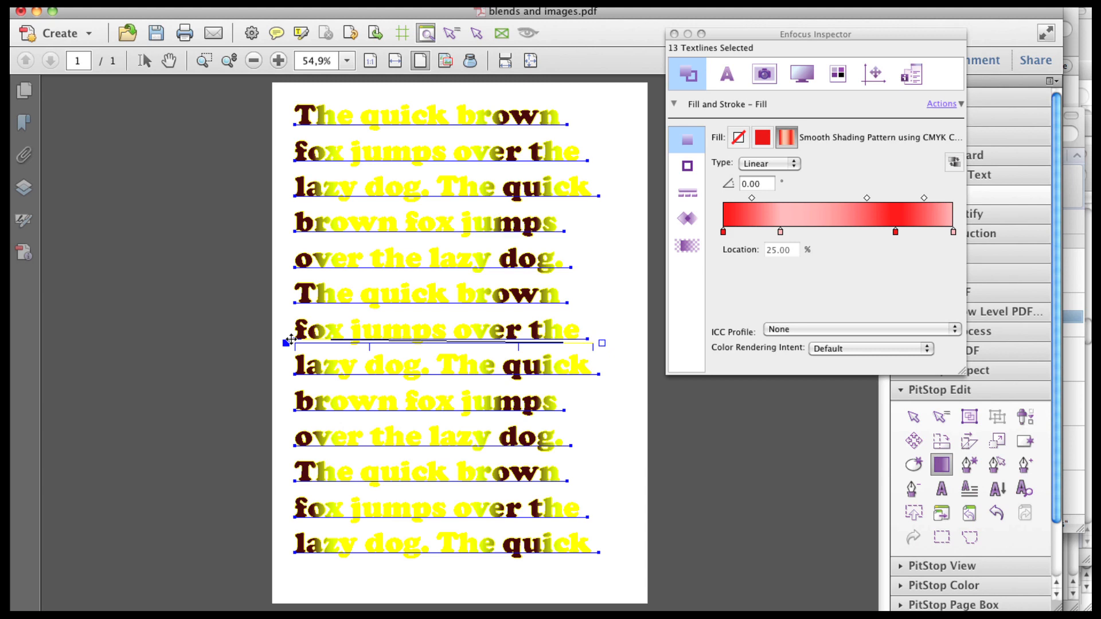
- Set the gradient direction diagonally across the text and reposition both colour stops
drag(287, 343, 317, 481)
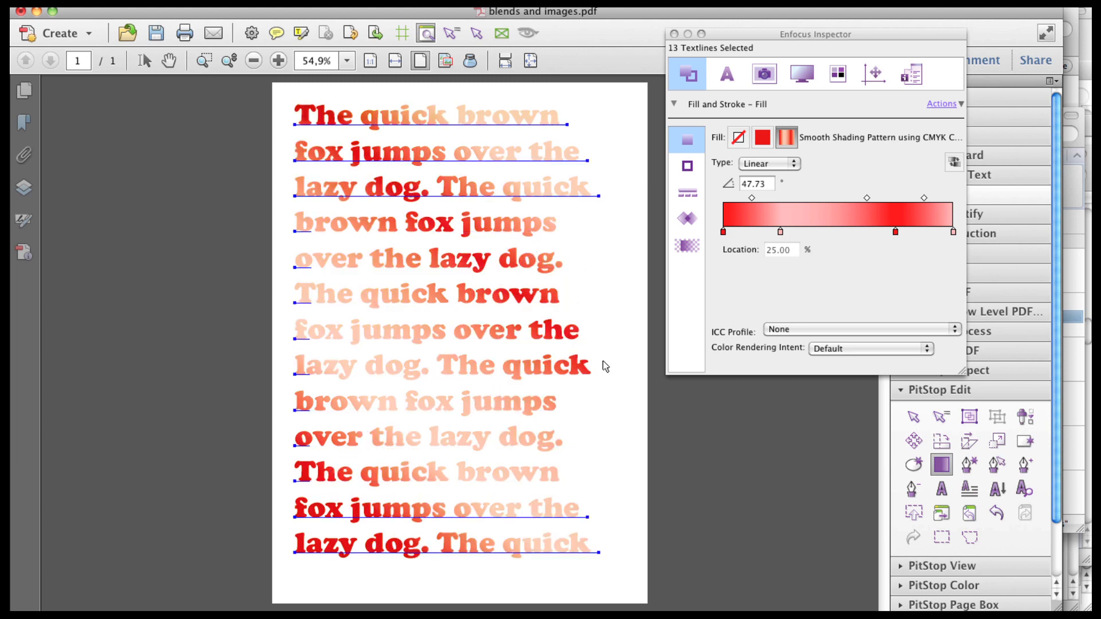
drag(317, 483, 571, 211)
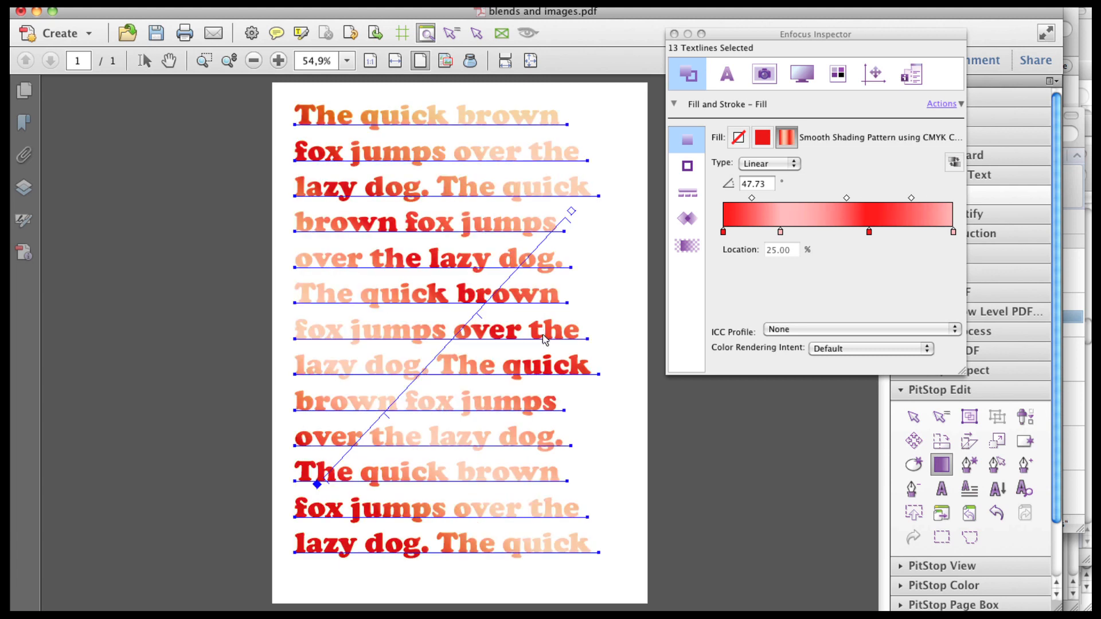
mouse_move(386, 414)
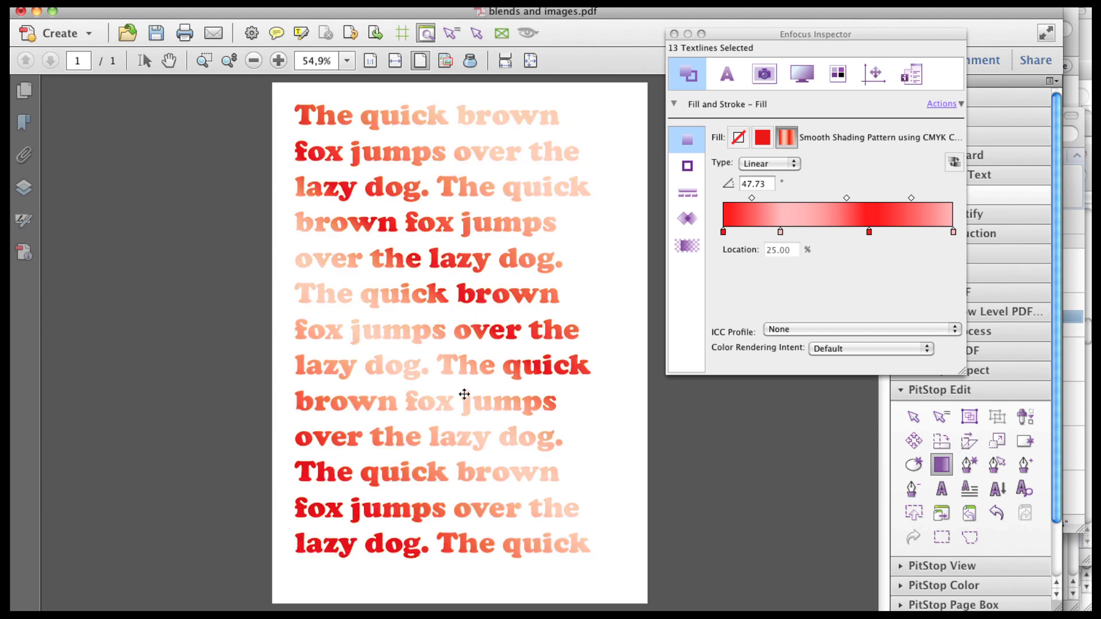
drag(317, 484, 571, 211)
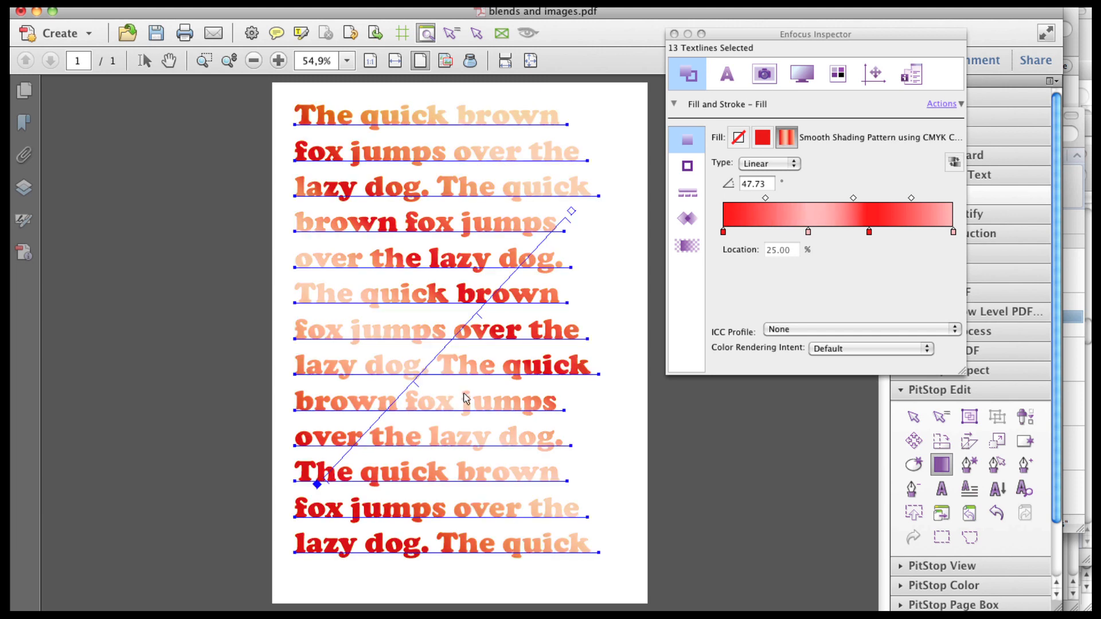
mouse_move(775, 167)
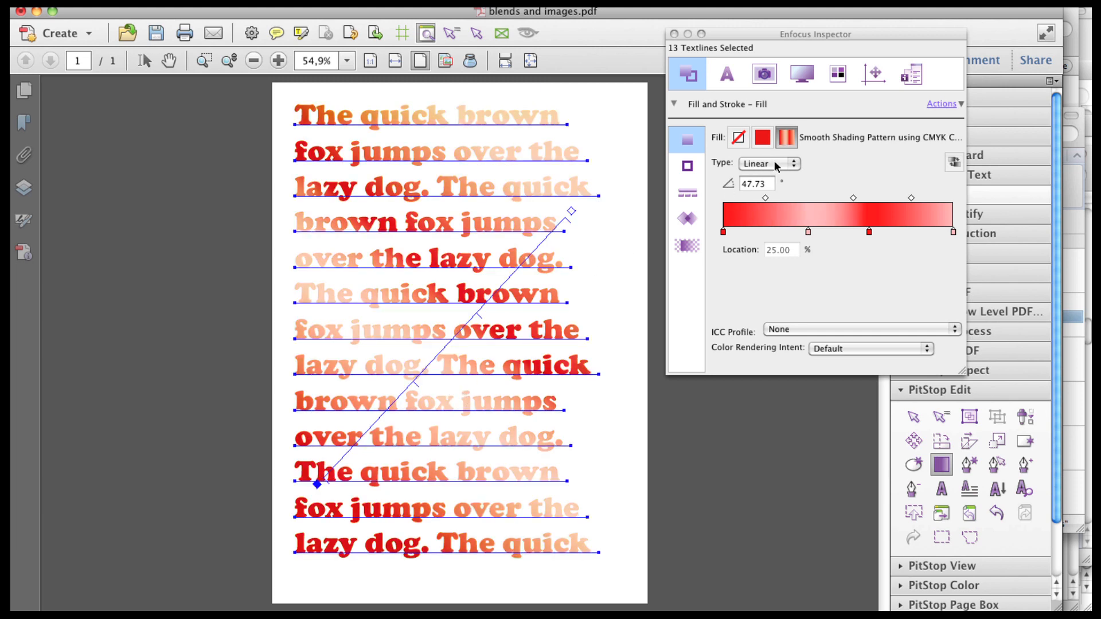
- Switch the text gradient type to Radial
click(767, 164)
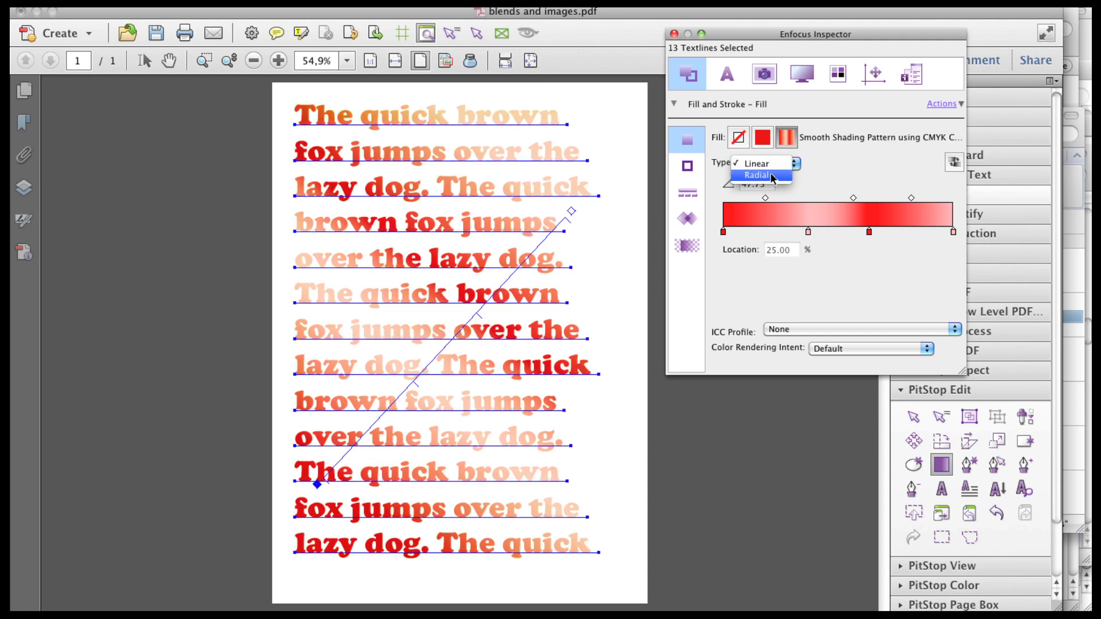
click(757, 174)
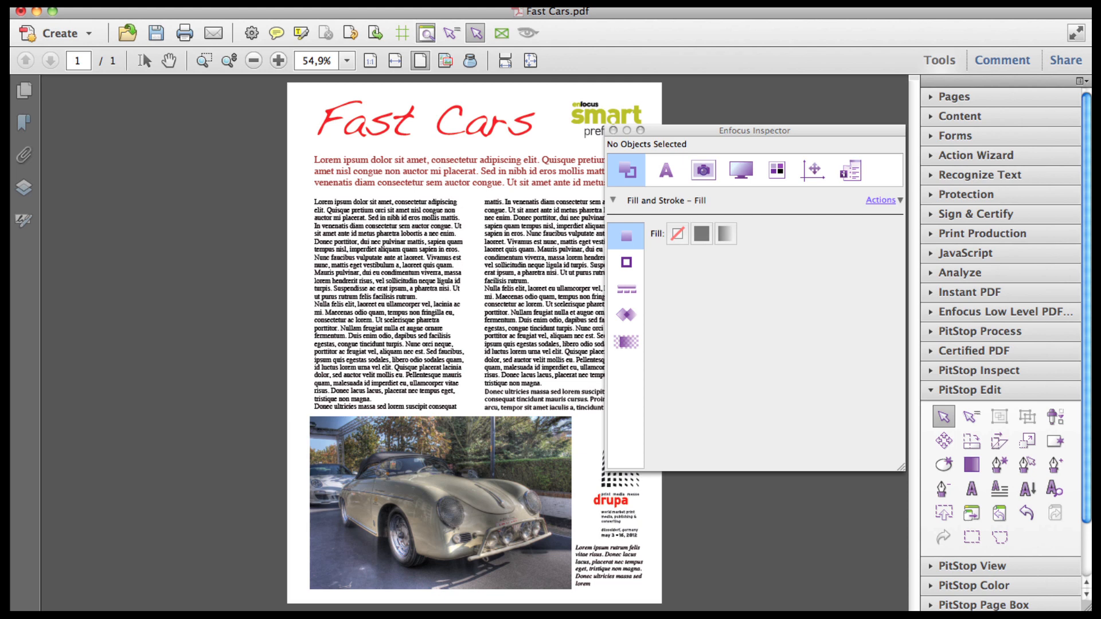
- Draw a new no-fill rectangle covering the whole Fast Cars page
click(346, 84)
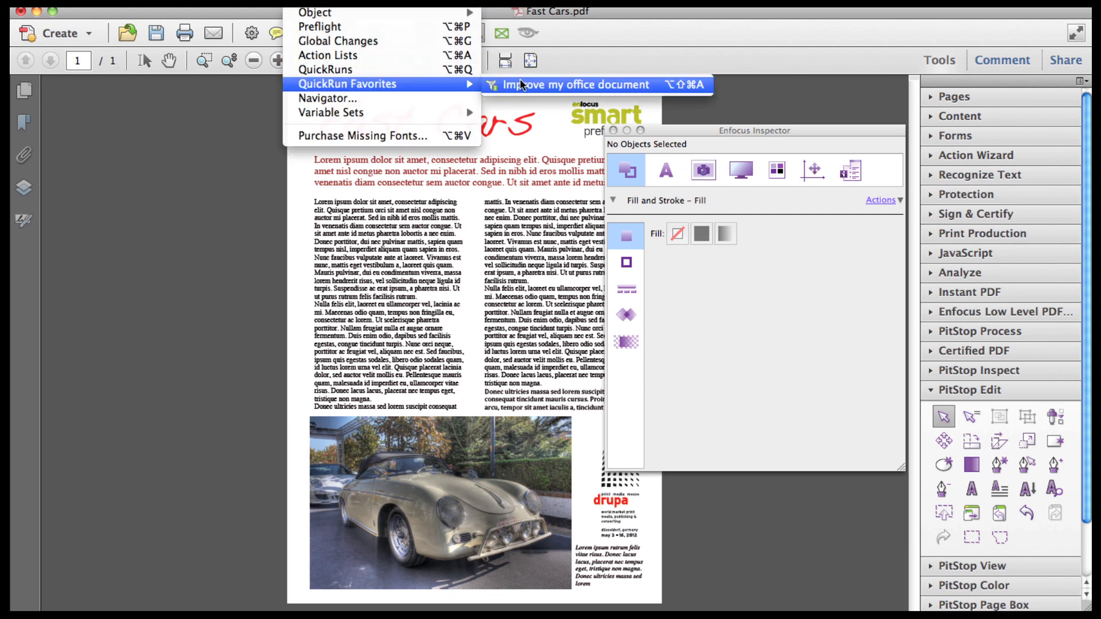
click(574, 83)
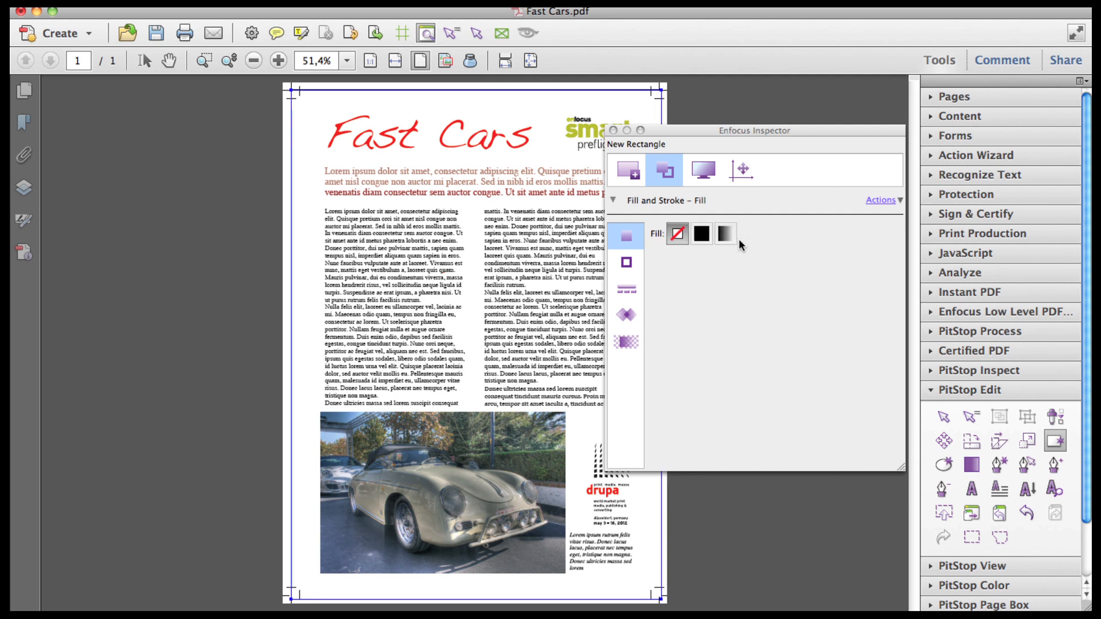
- Fill the rectangle with a gradient using PANTONE Reflex Blue C for the dark stop
click(725, 234)
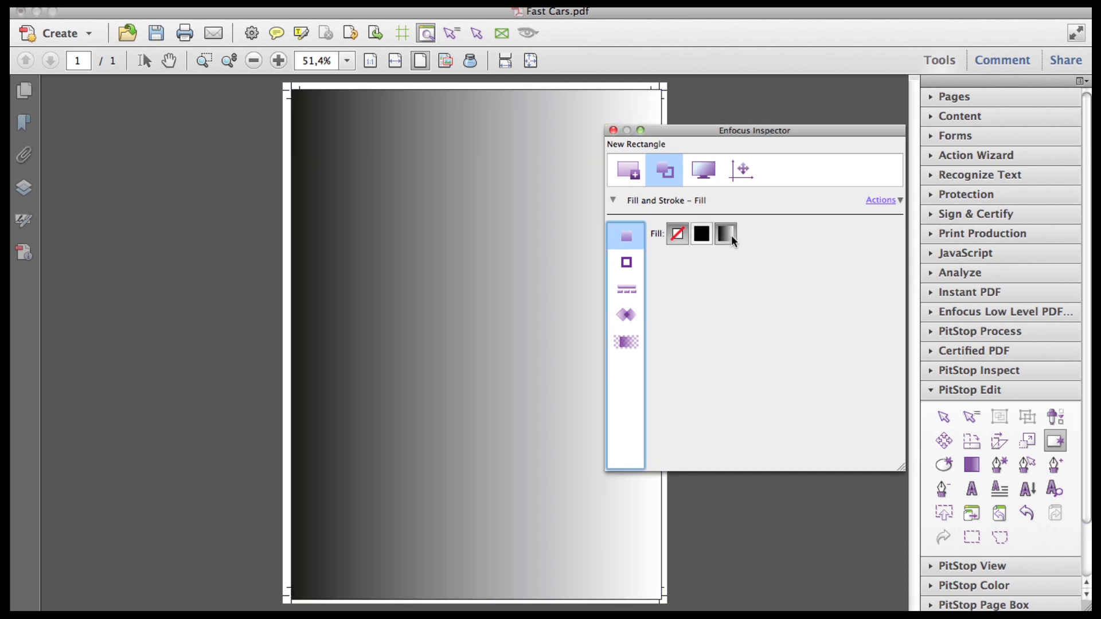
click(725, 233)
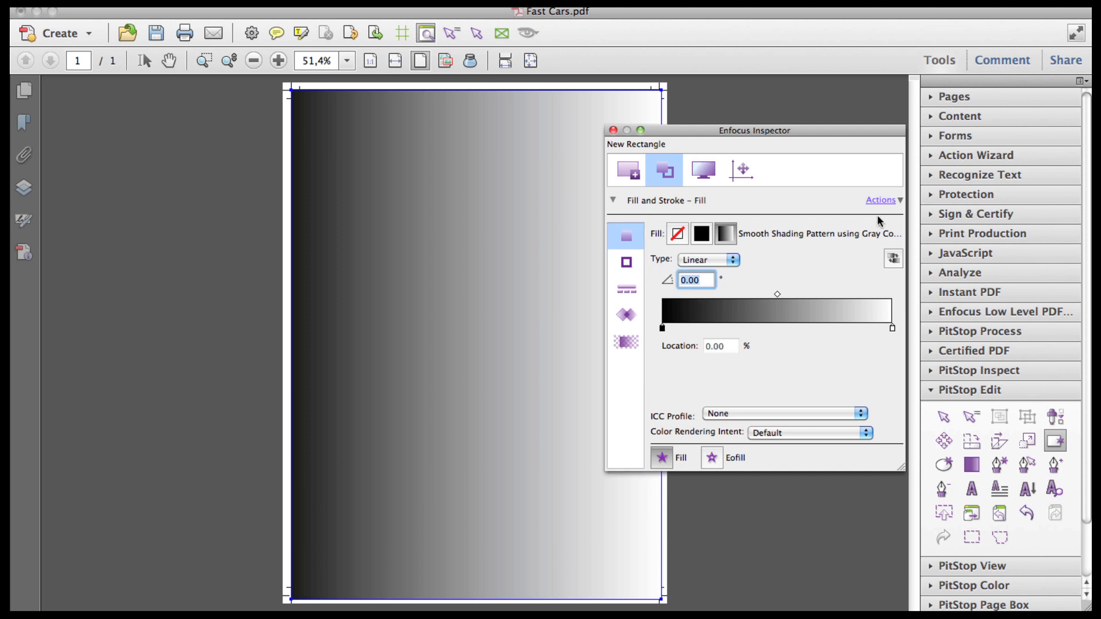
click(893, 258)
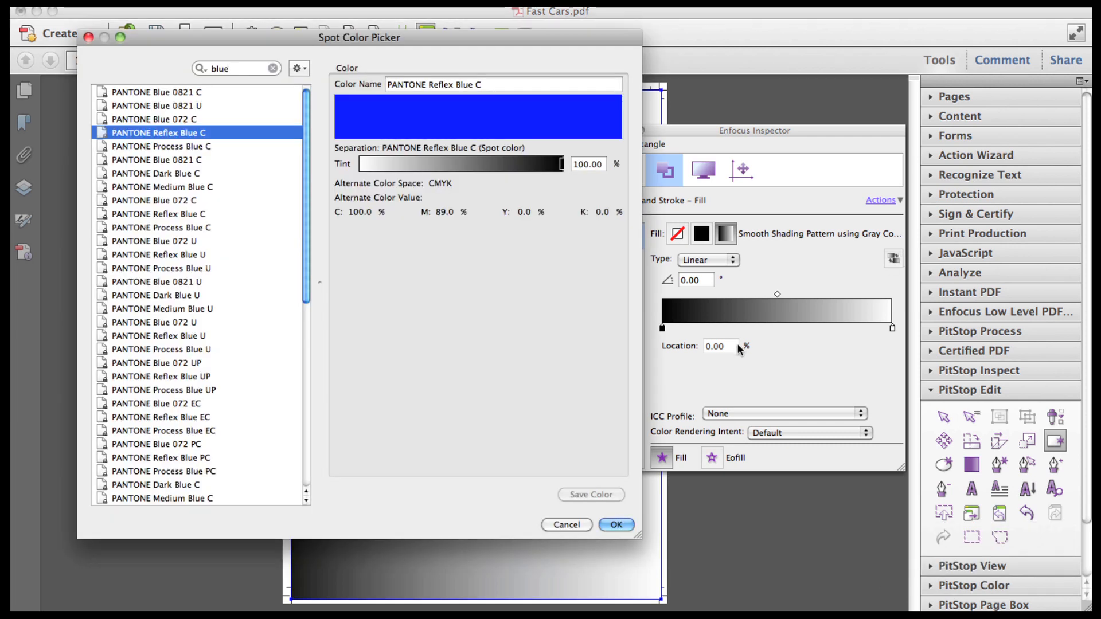
click(614, 524)
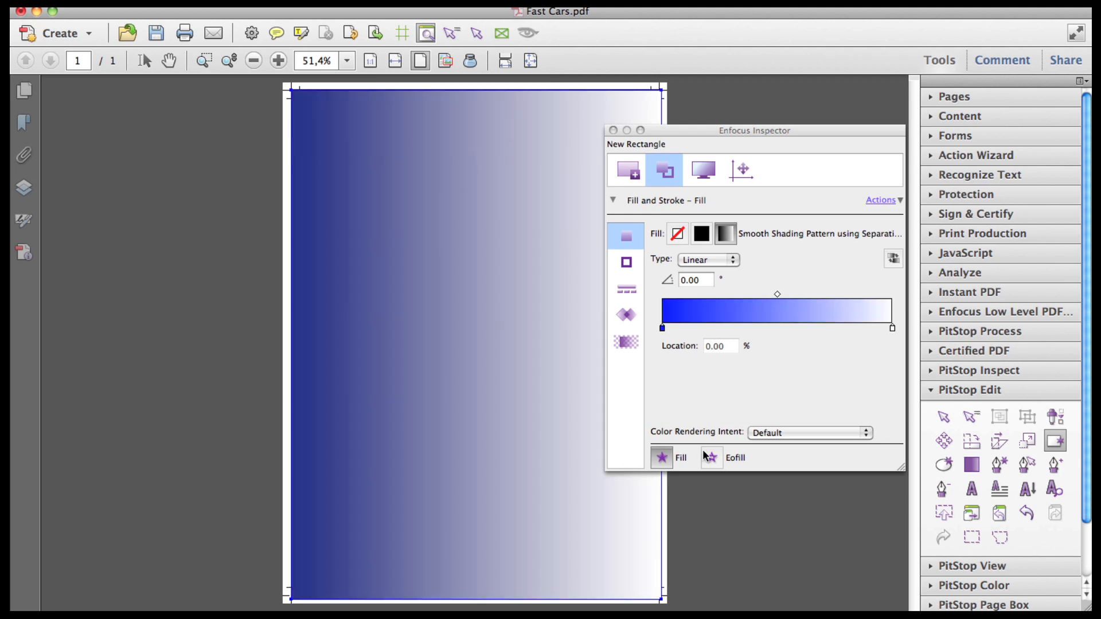
- Set the gradient angle to 90° and bring up options for the rectangle
text(90)
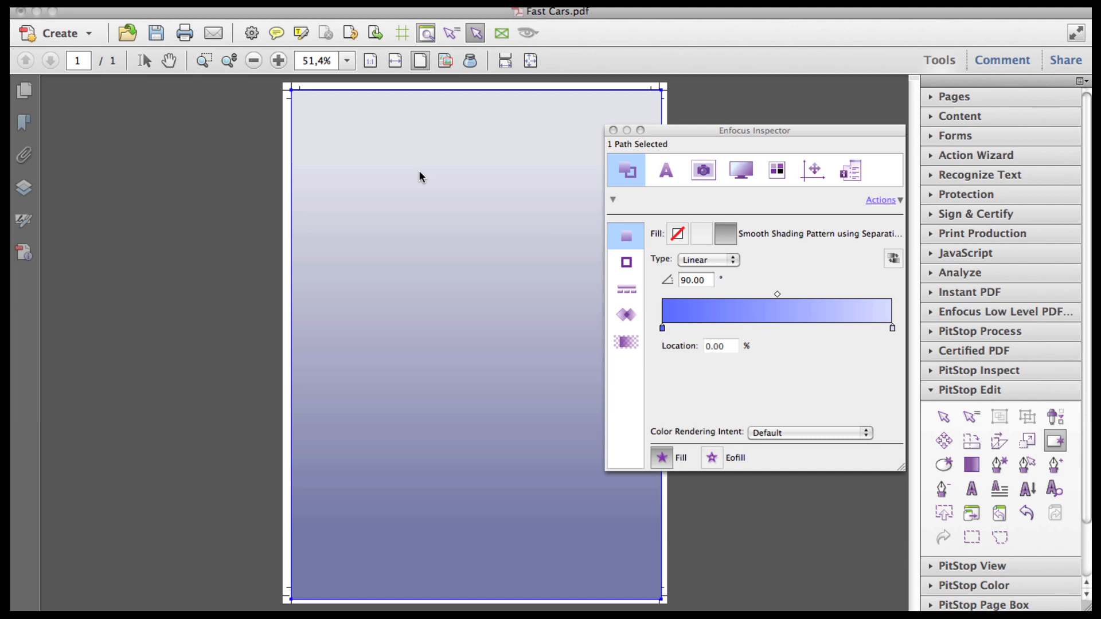
right_click(420, 176)
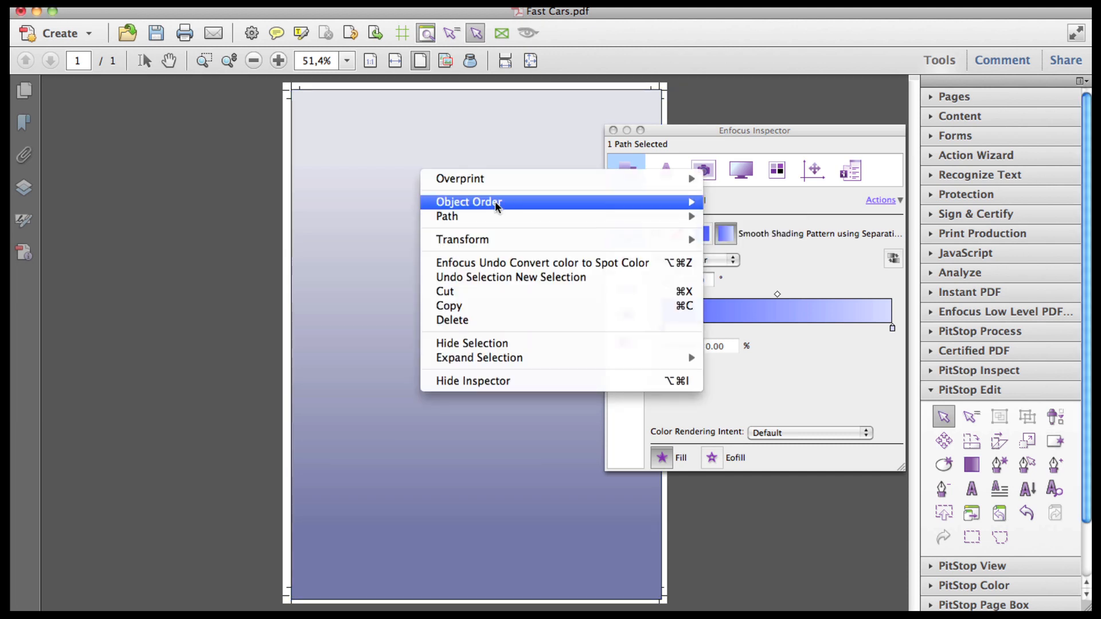